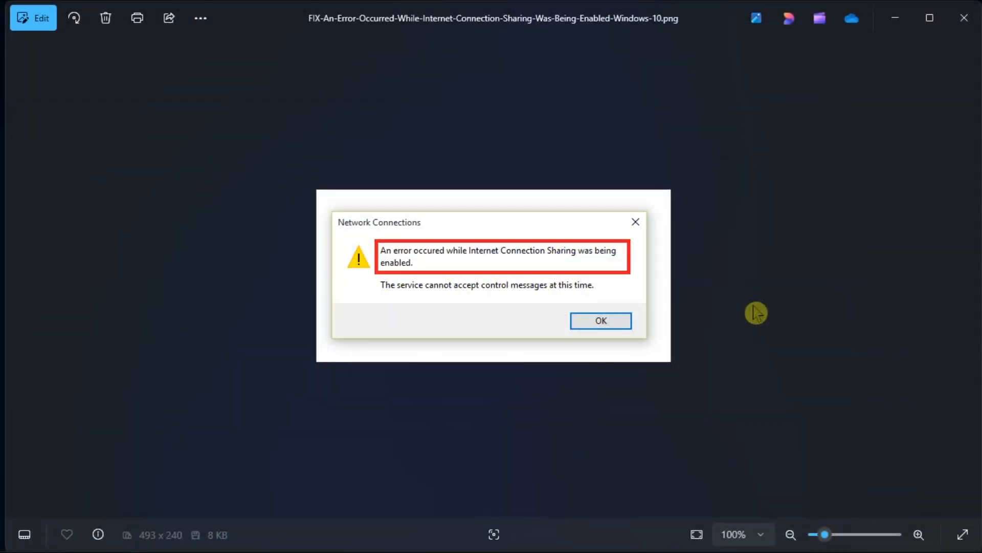
mouse_move(463, 248)
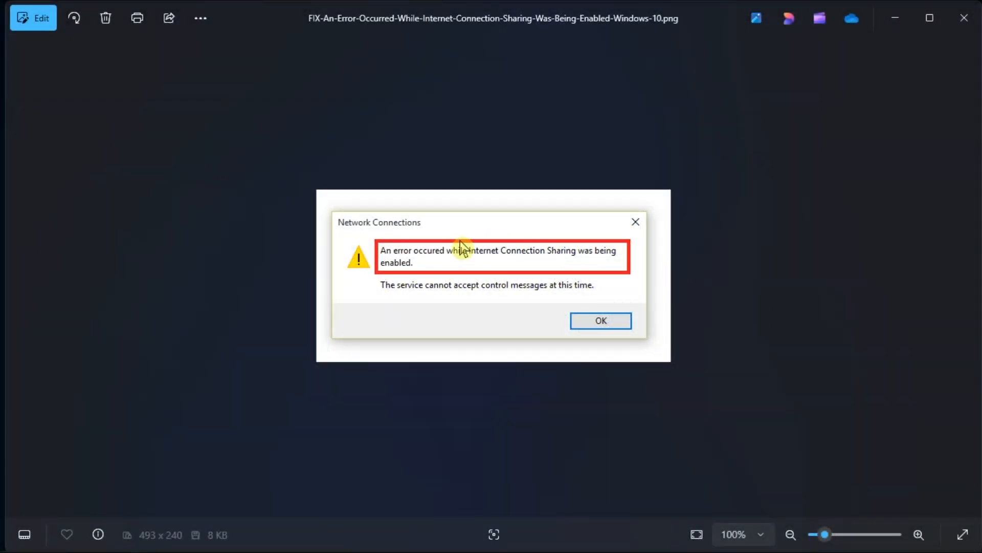
mouse_move(738, 224)
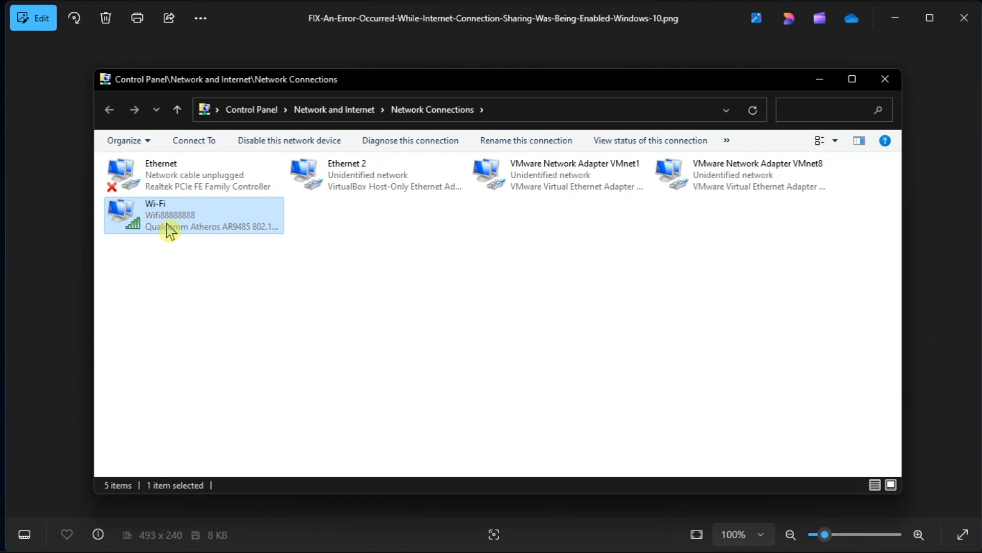
Allow other network users to connect through the Wi-Fi adapter and save its properties.
right_click(175, 225)
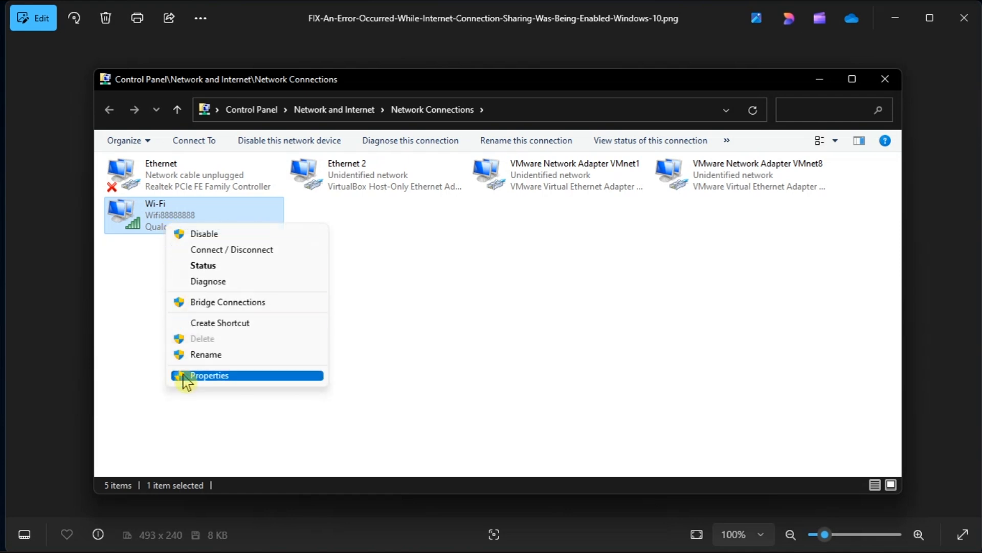
click(208, 375)
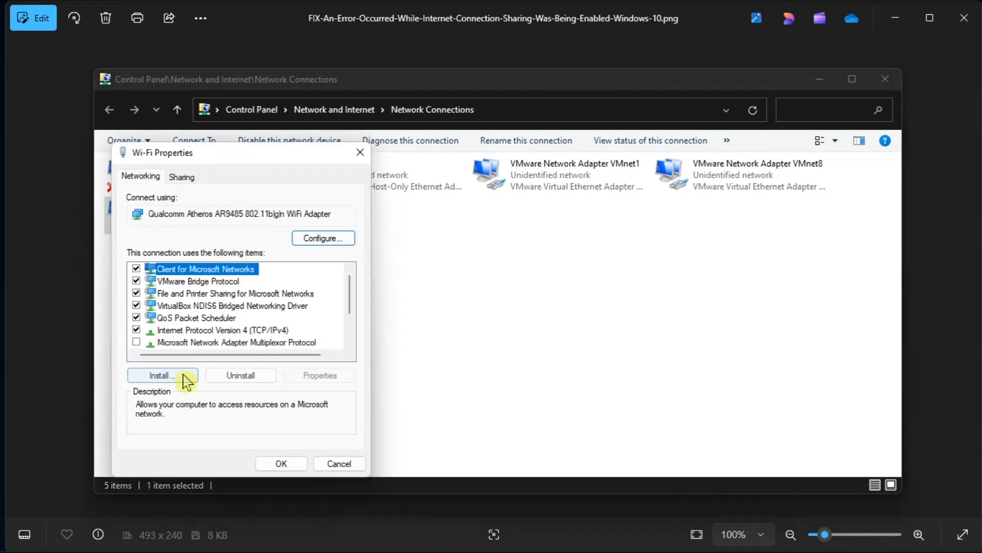
click(432, 163)
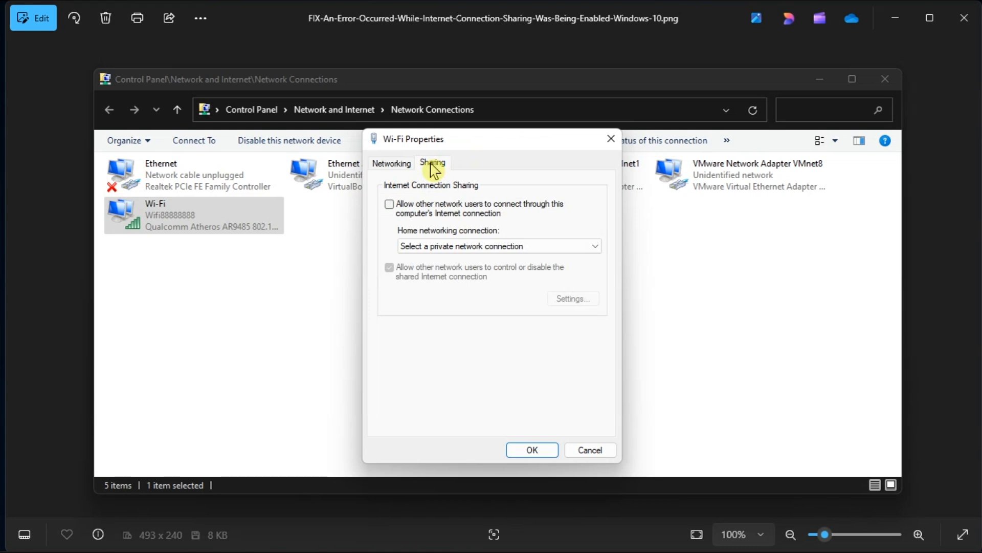
click(389, 204)
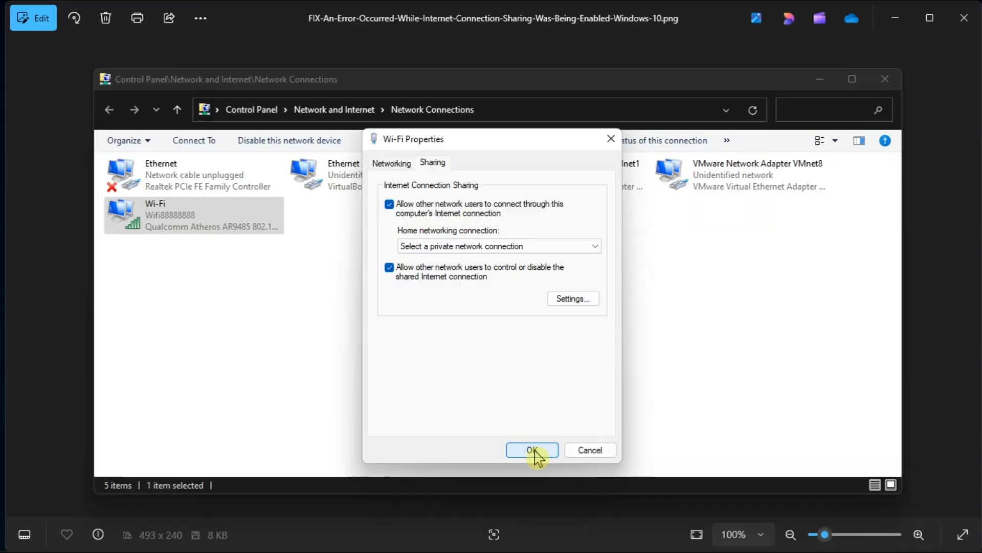
click(531, 451)
text(SERV)
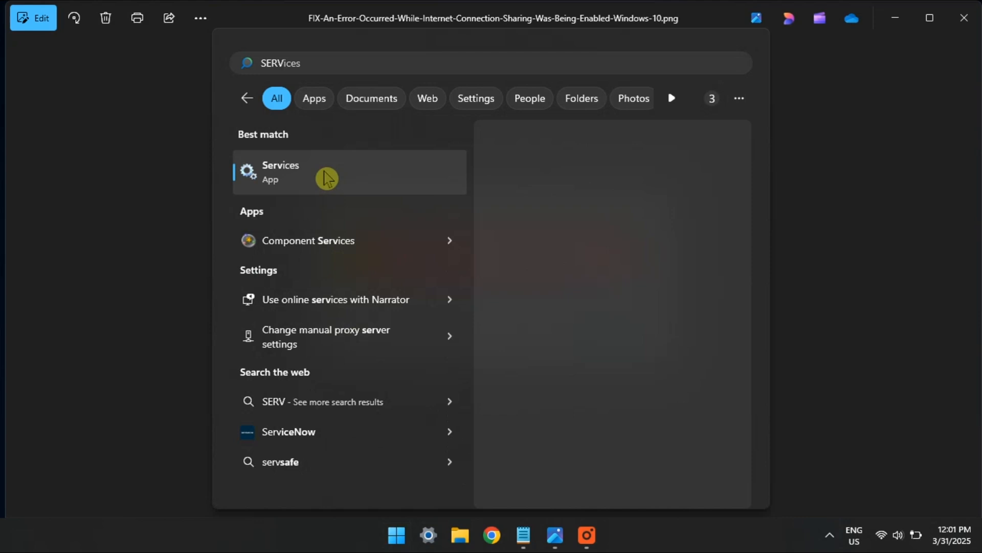
Set the Internet Connection Sharing (ICS) startup type to Automatic and view its dependencies.
click(280, 172)
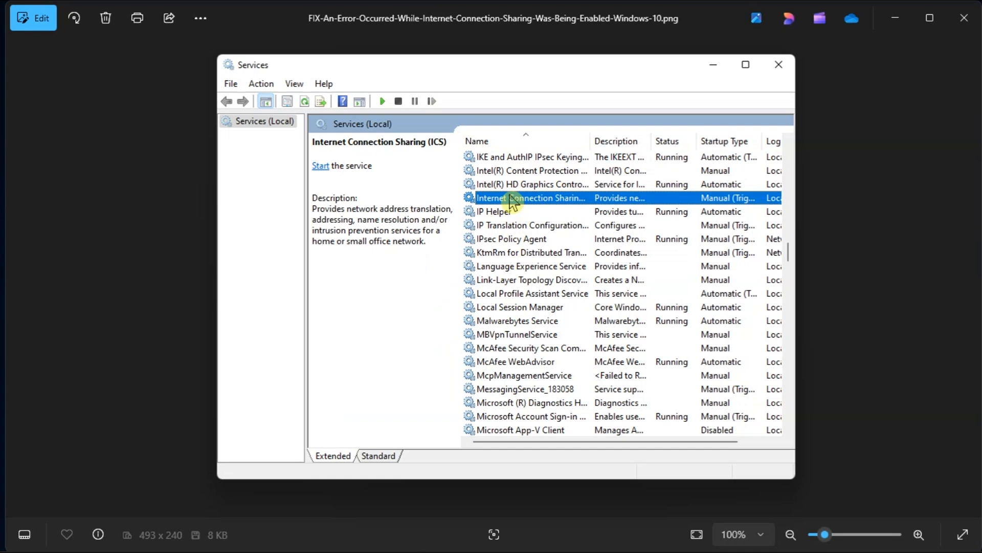
double_click(531, 198)
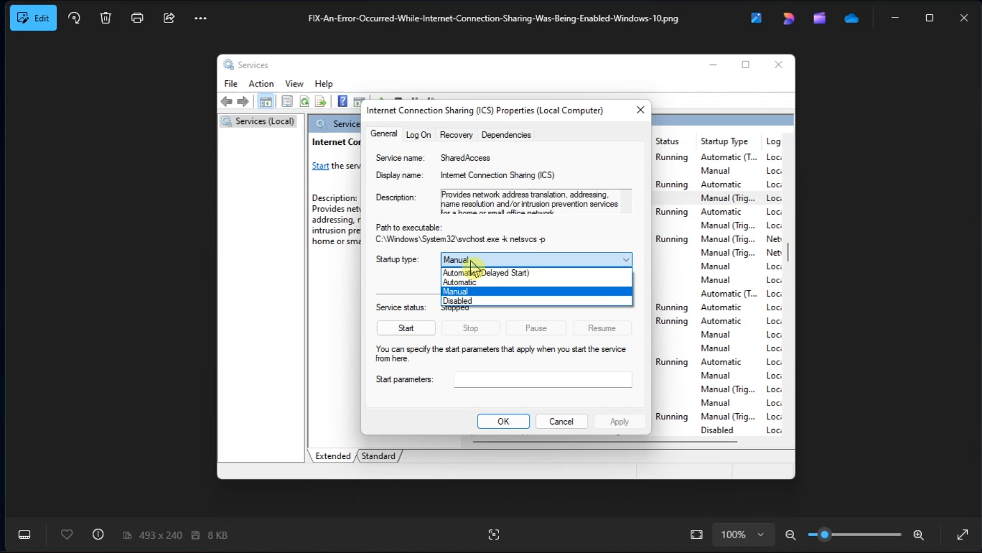
click(458, 281)
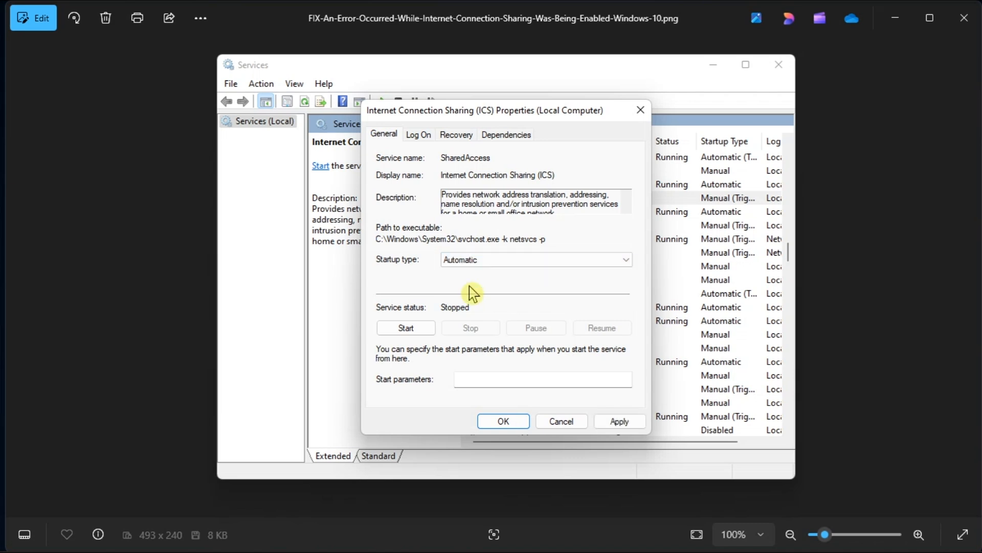
click(506, 135)
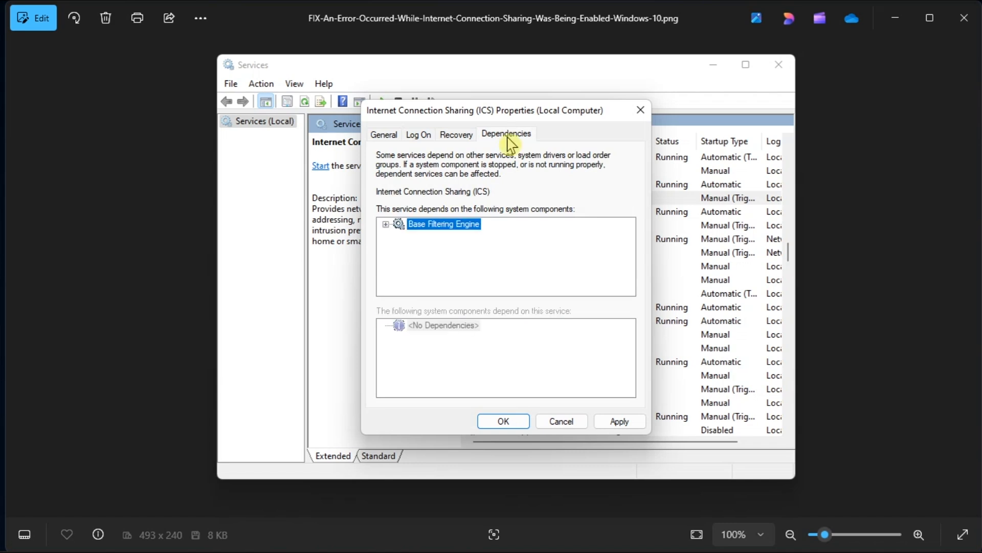
mouse_move(455, 235)
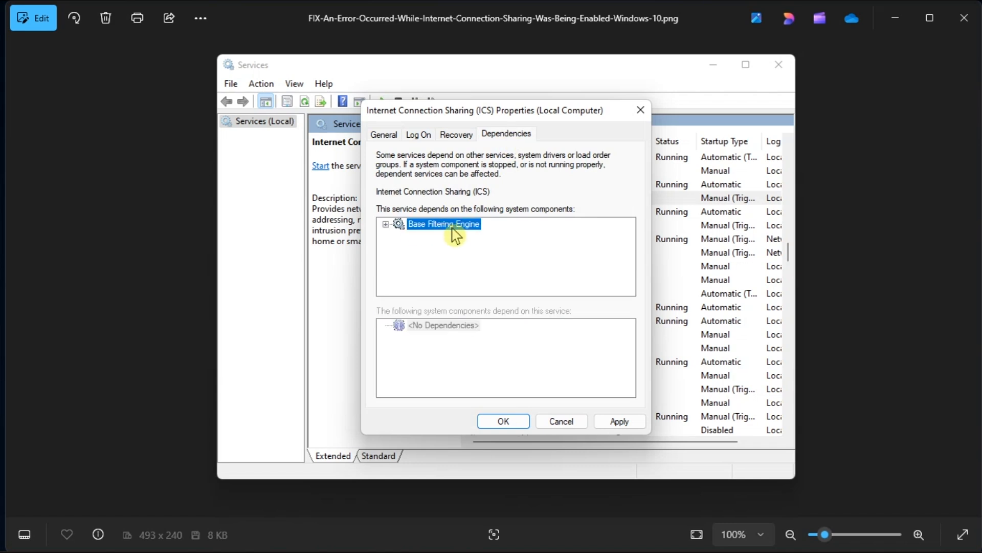
mouse_move(467, 243)
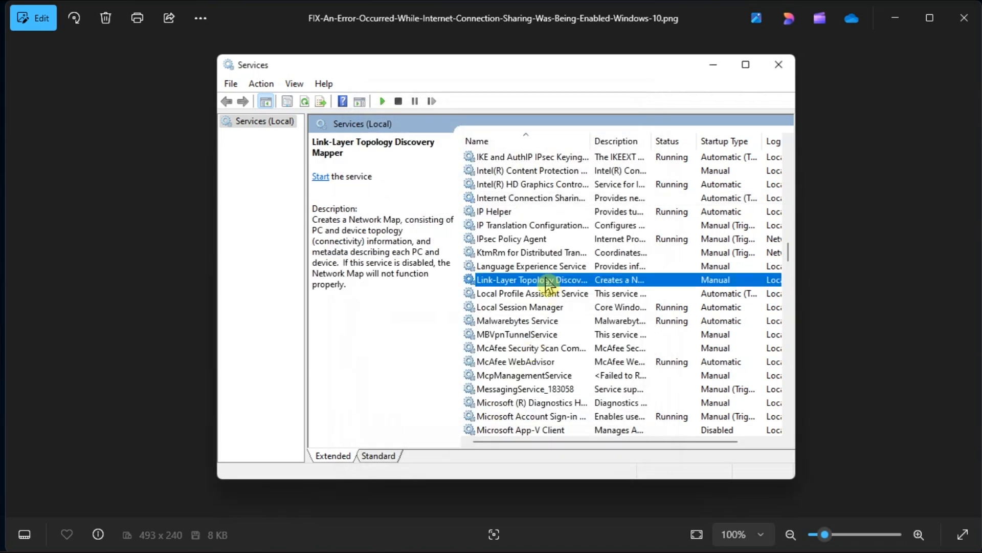
Verify the Base Filtering Engine service is Automatic and running.
scroll(up, 3)
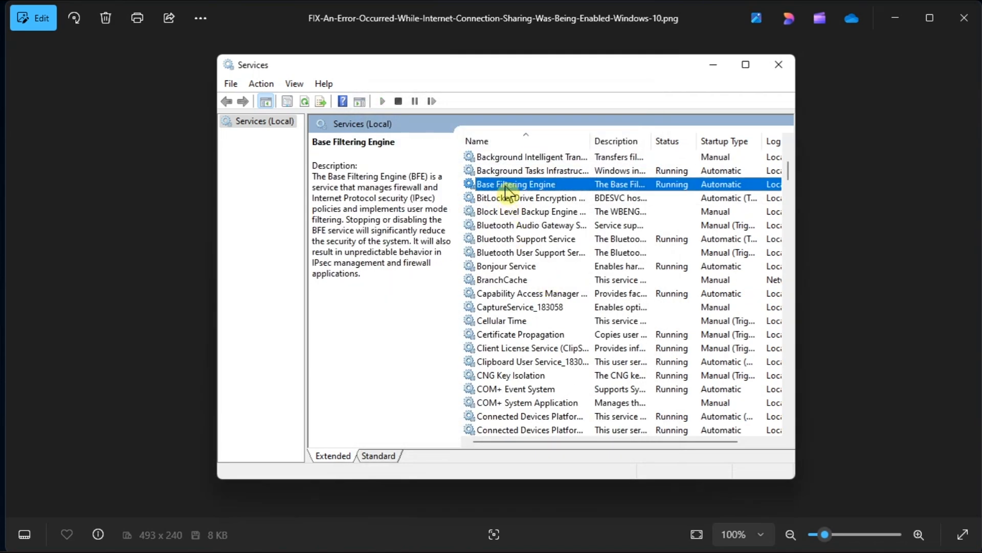
double_click(516, 185)
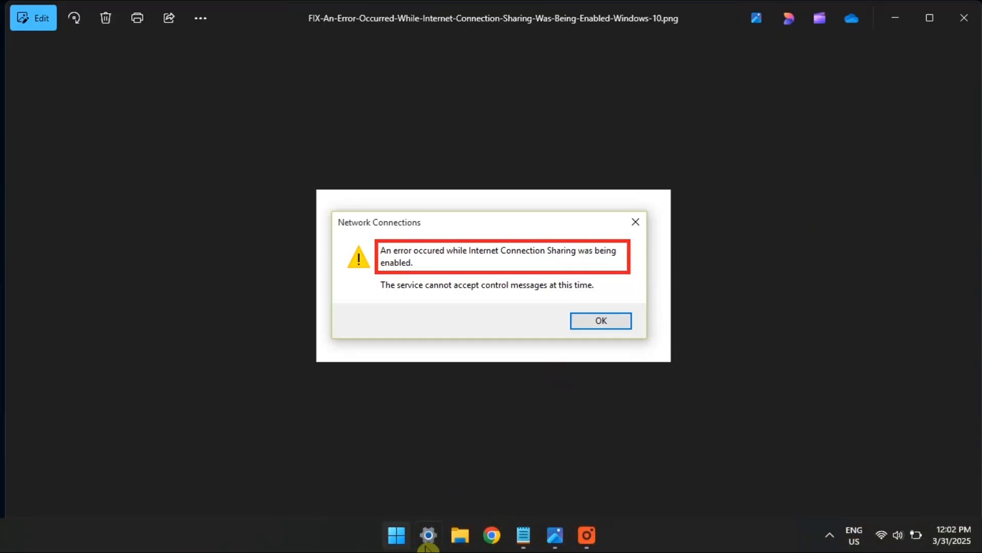
Run the Internet Connections troubleshooter from System > Troubleshoot > Other troubleshooters.
click(427, 535)
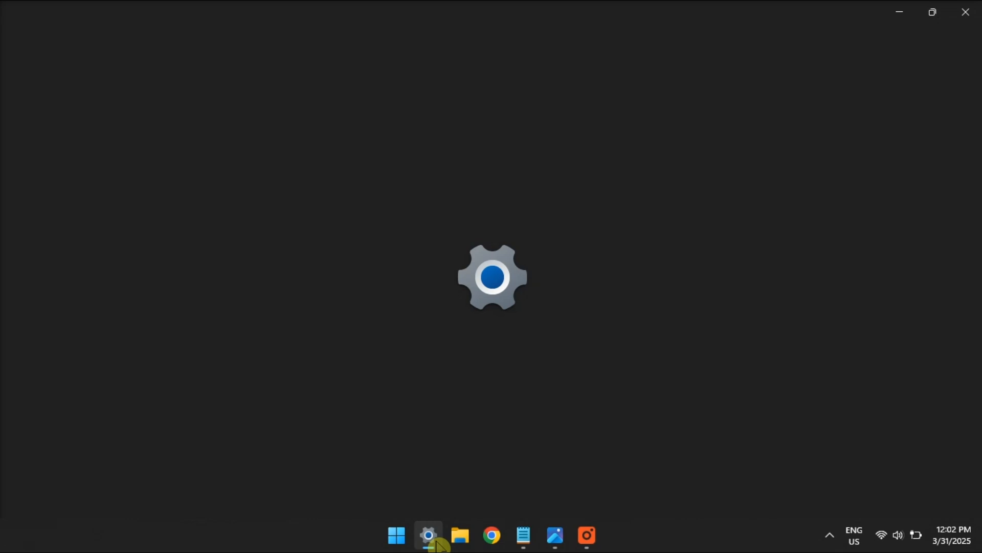
click(428, 535)
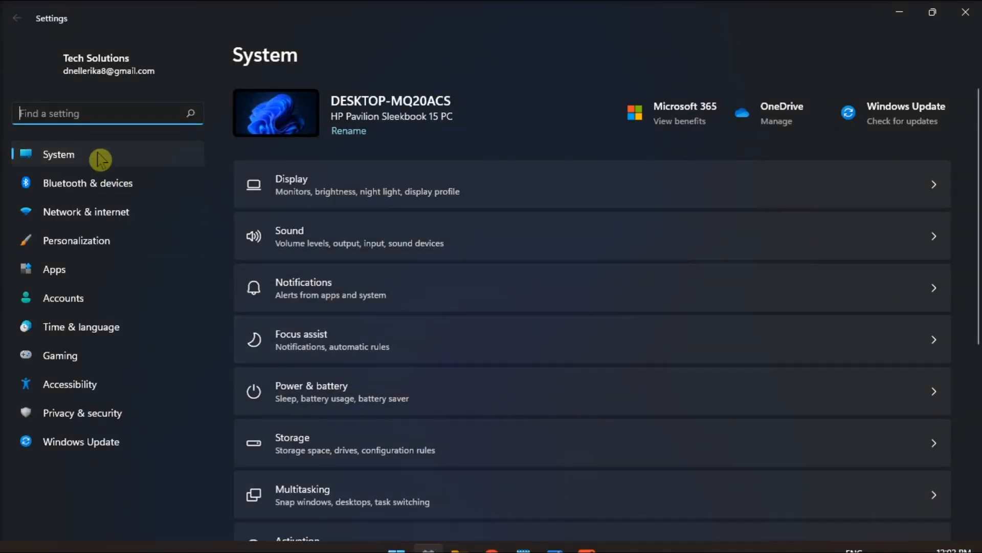
scroll(down, 3)
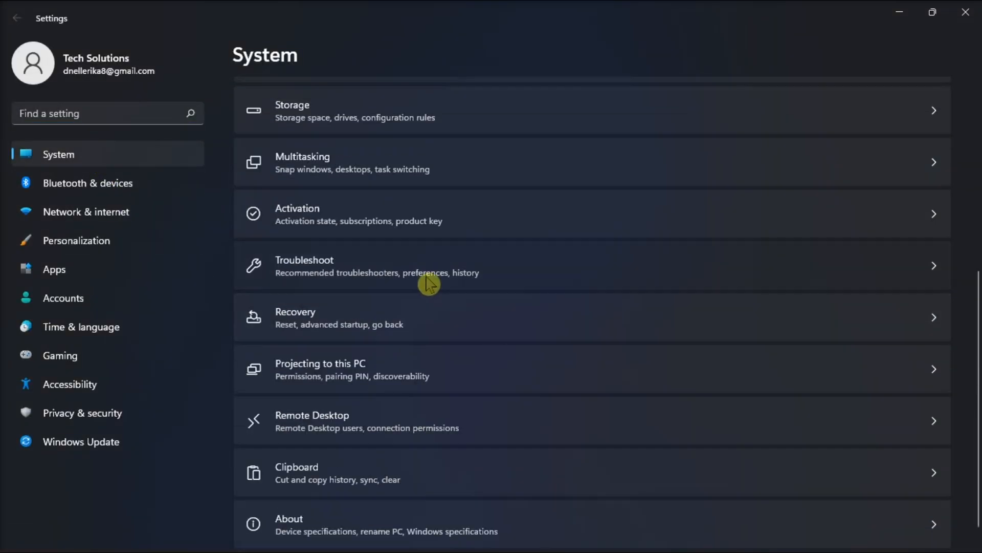
click(429, 266)
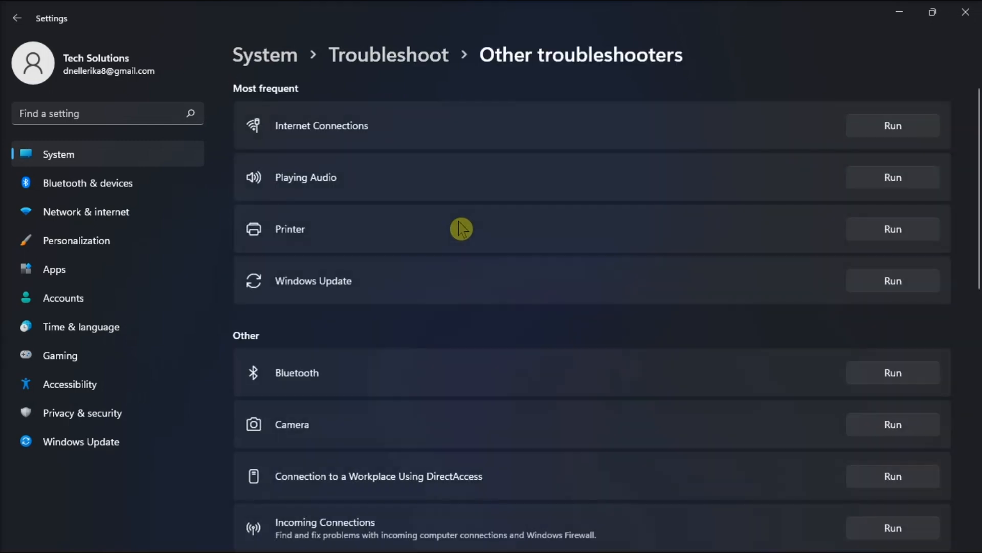
mouse_move(335, 132)
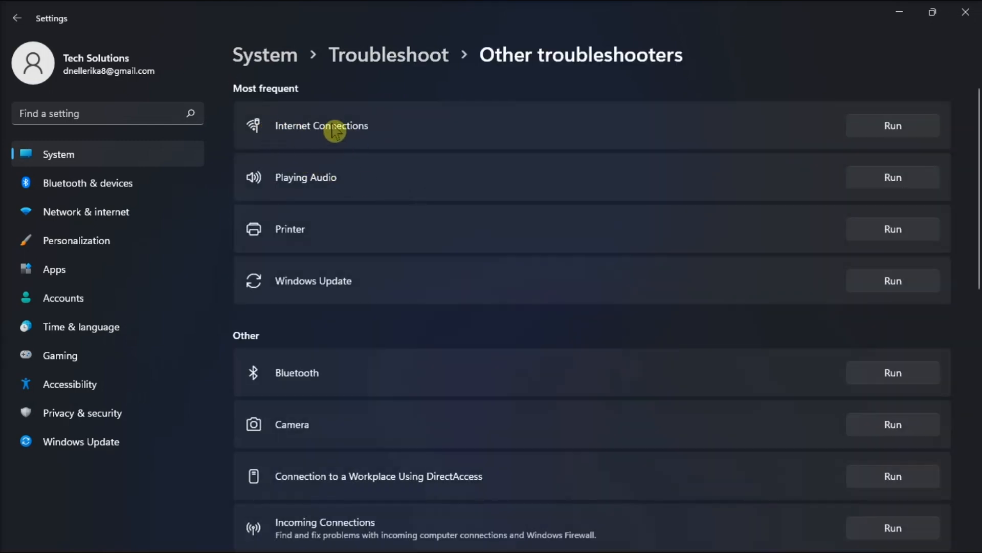
mouse_move(903, 133)
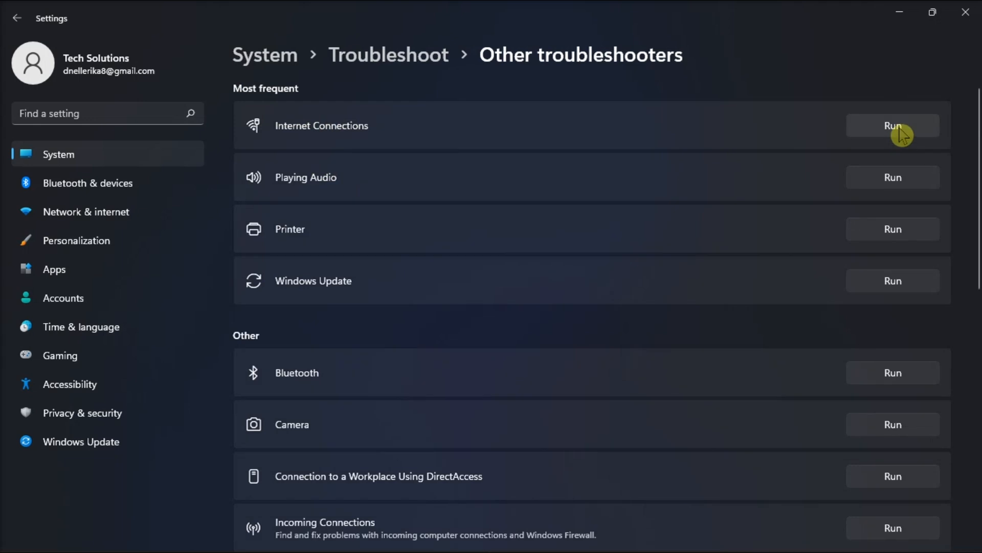
click(892, 125)
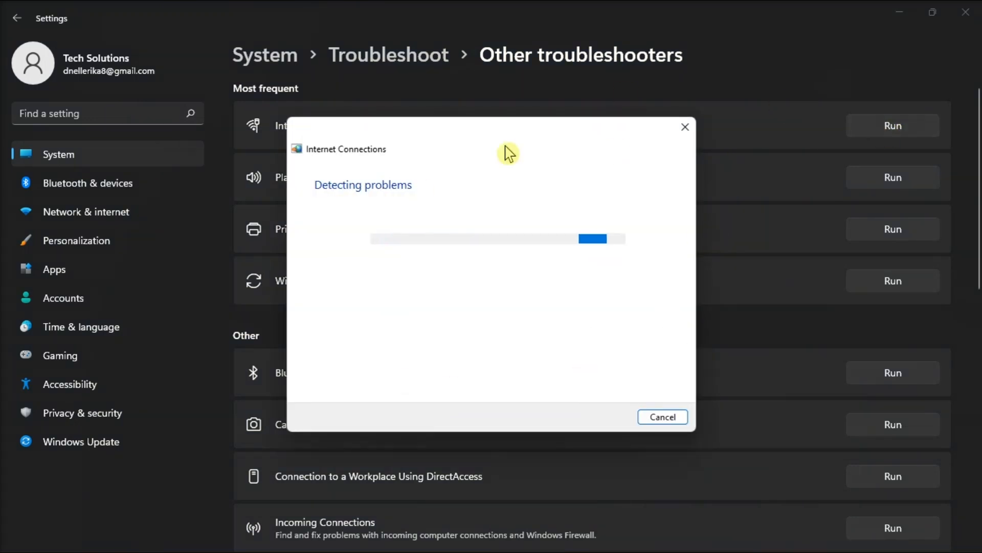
mouse_move(750, 428)
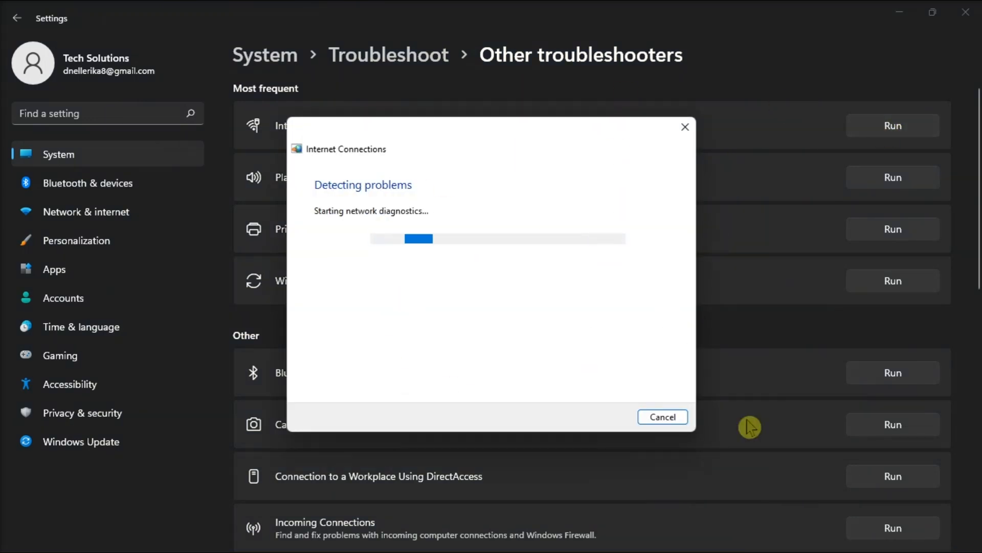